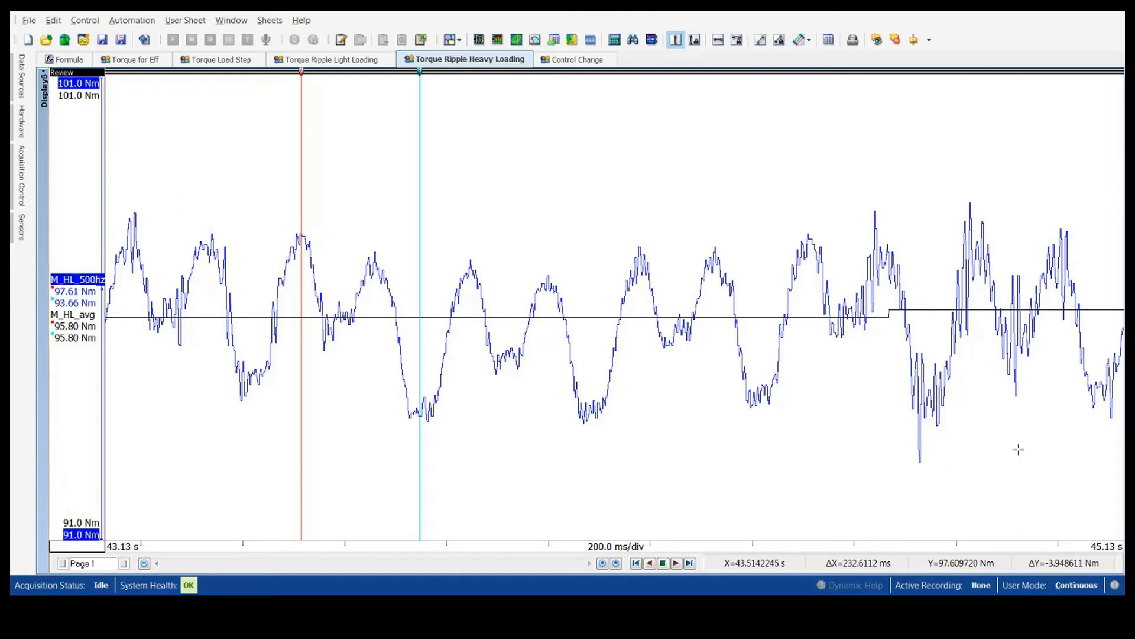
pyautogui.moveTo(289, 236)
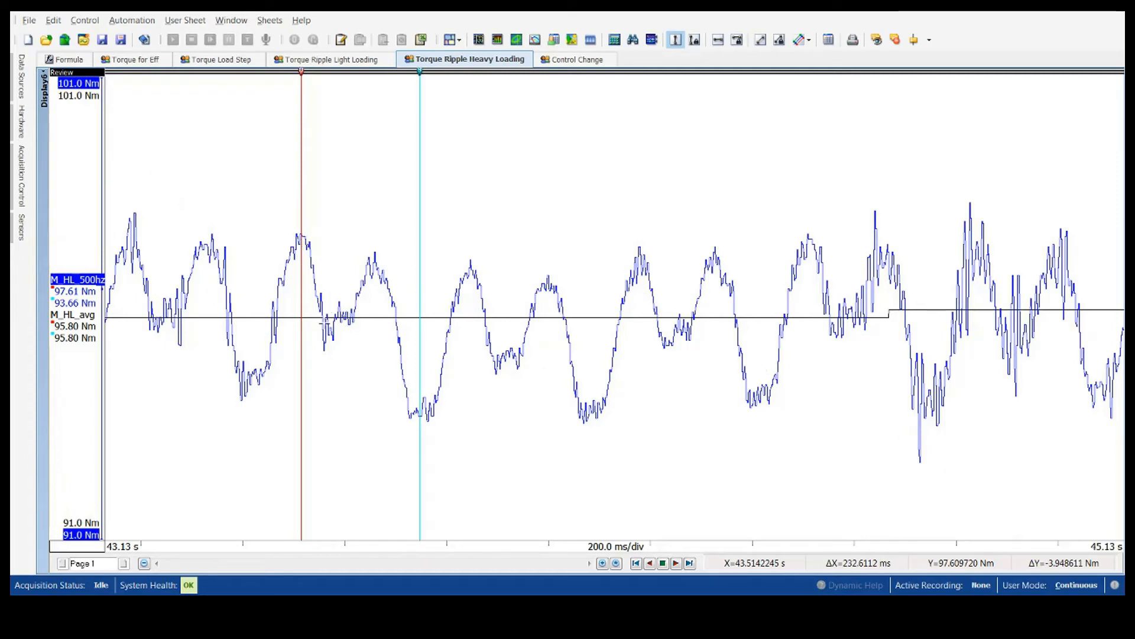
pyautogui.moveTo(469, 270)
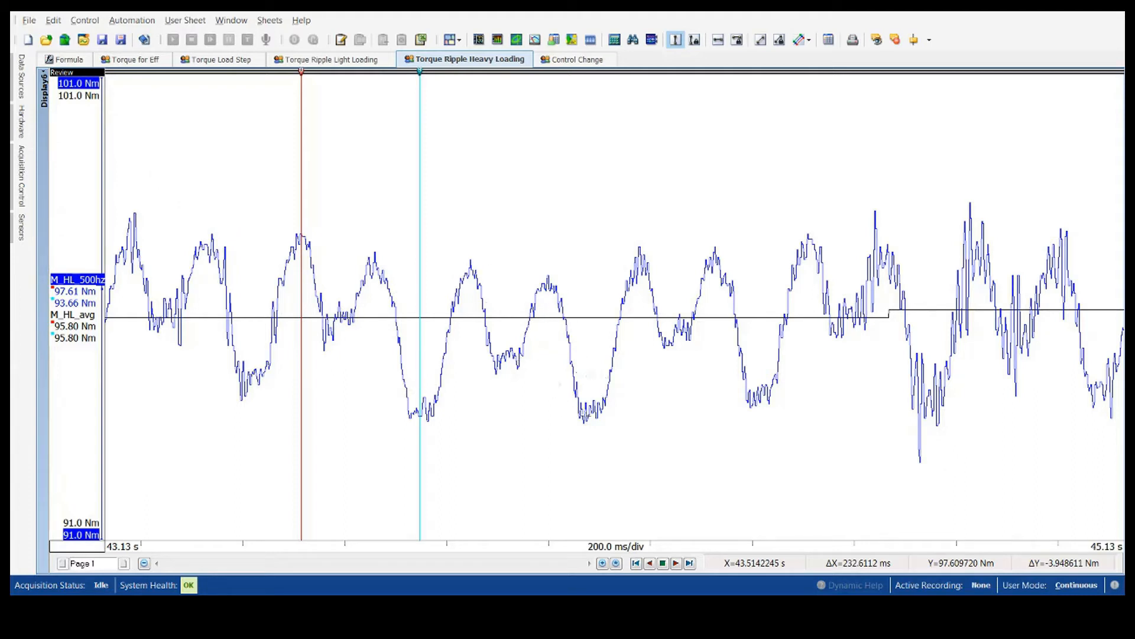
pyautogui.moveTo(604, 423)
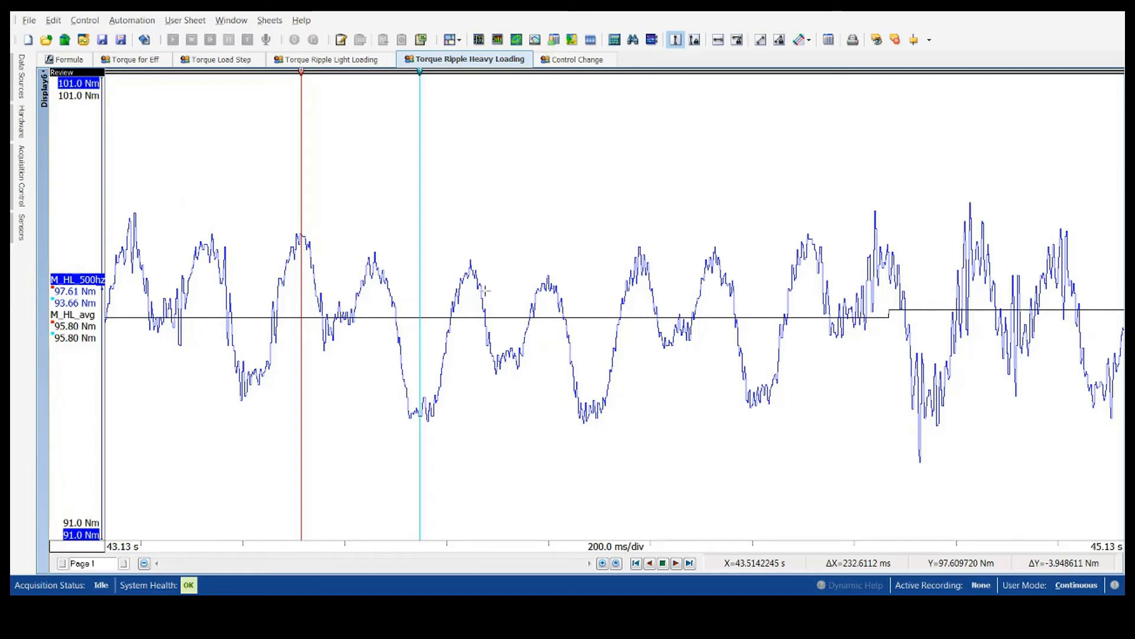
pyautogui.moveTo(440, 400)
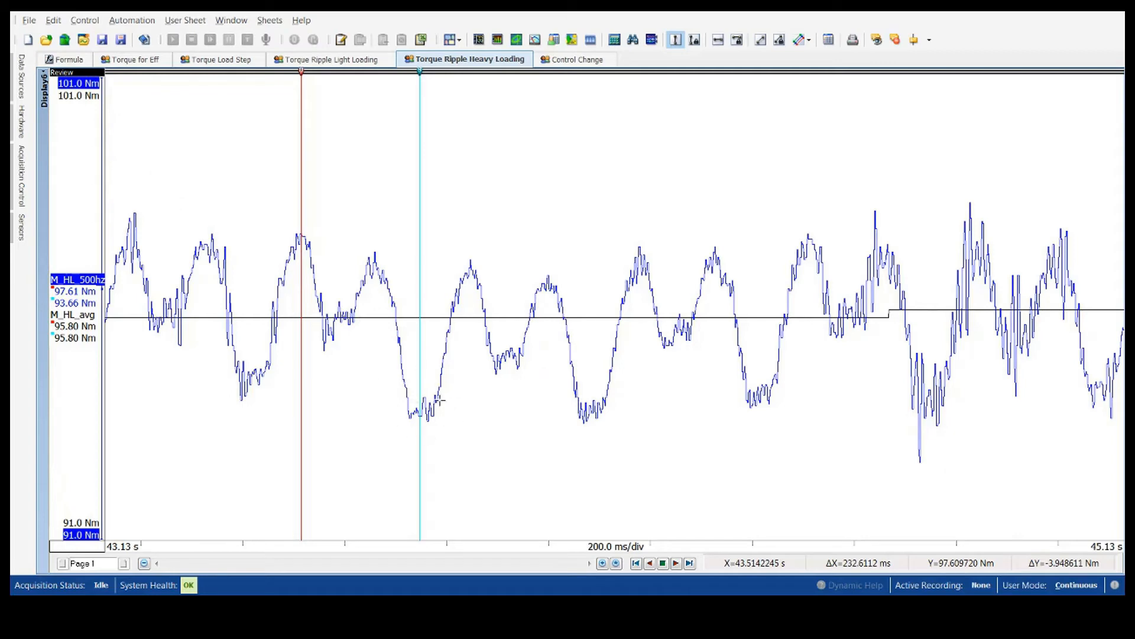
pyautogui.moveTo(551, 336)
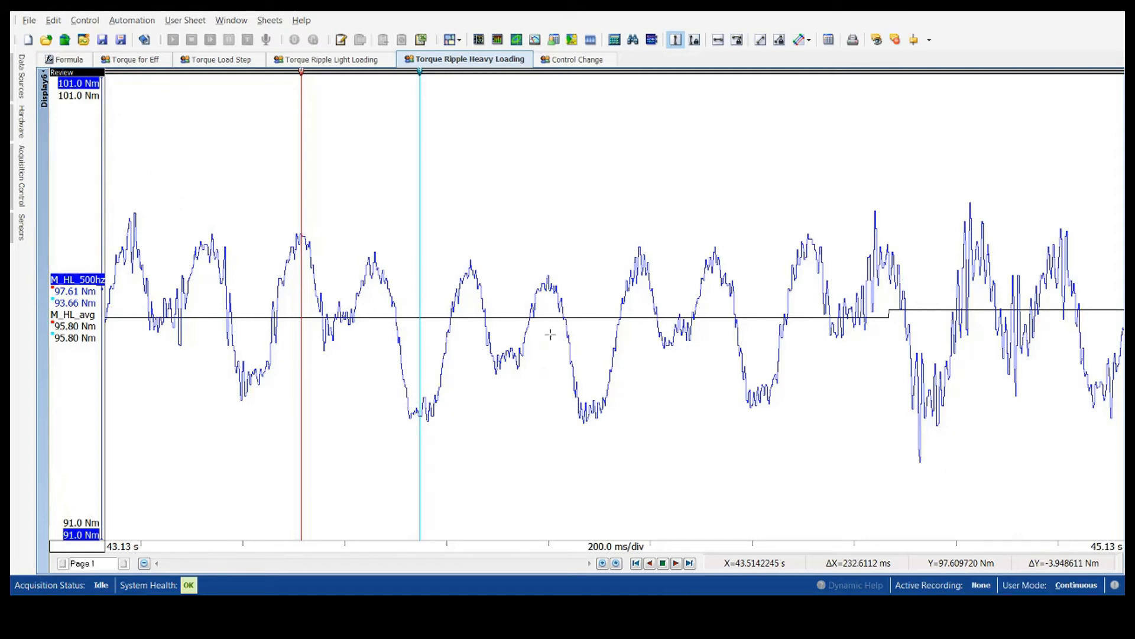
pyautogui.moveTo(553, 388)
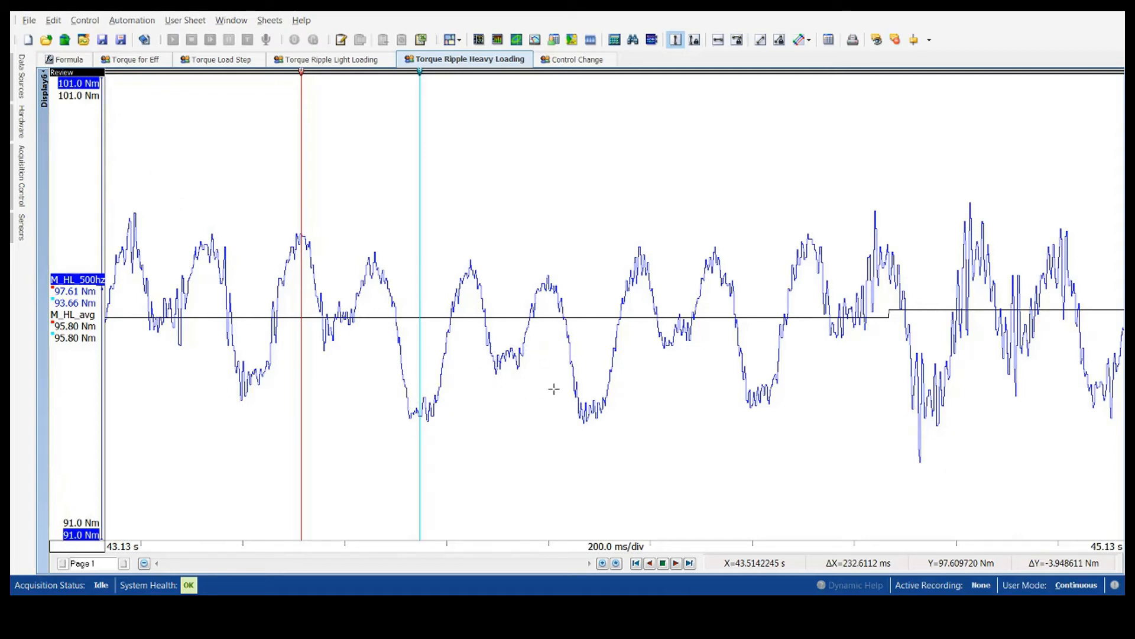
pyautogui.moveTo(502, 343)
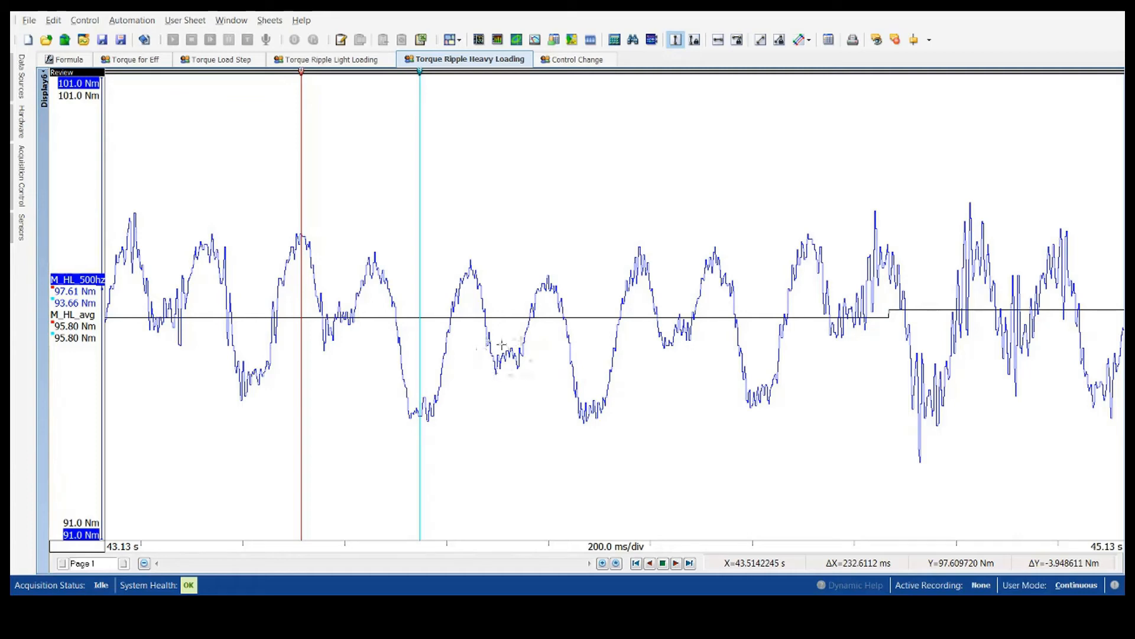
pyautogui.moveTo(527, 378)
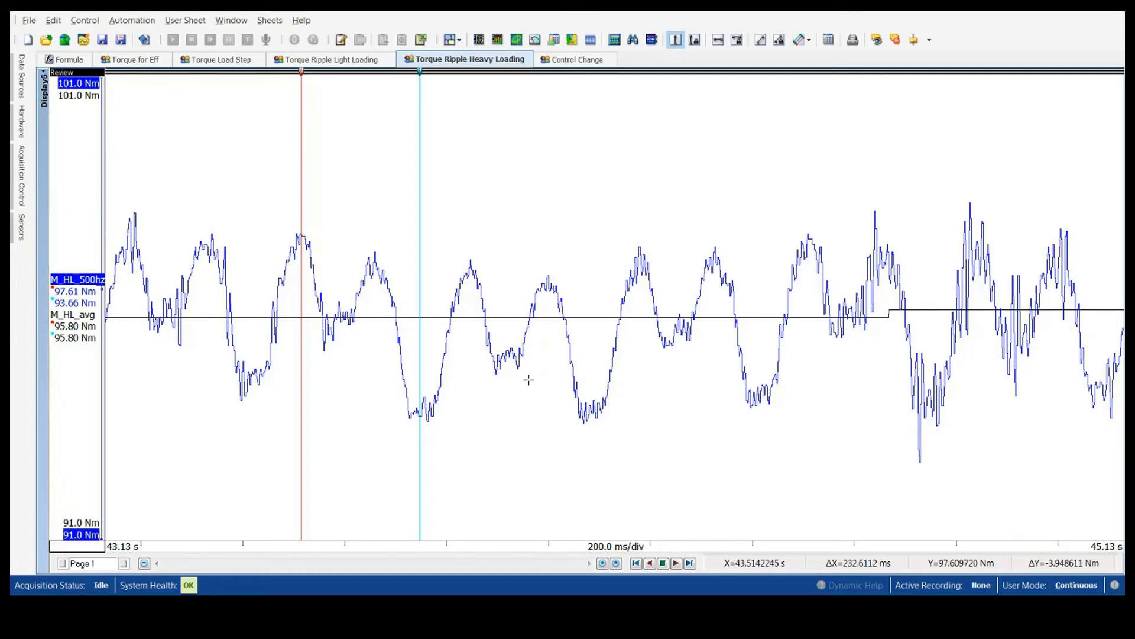